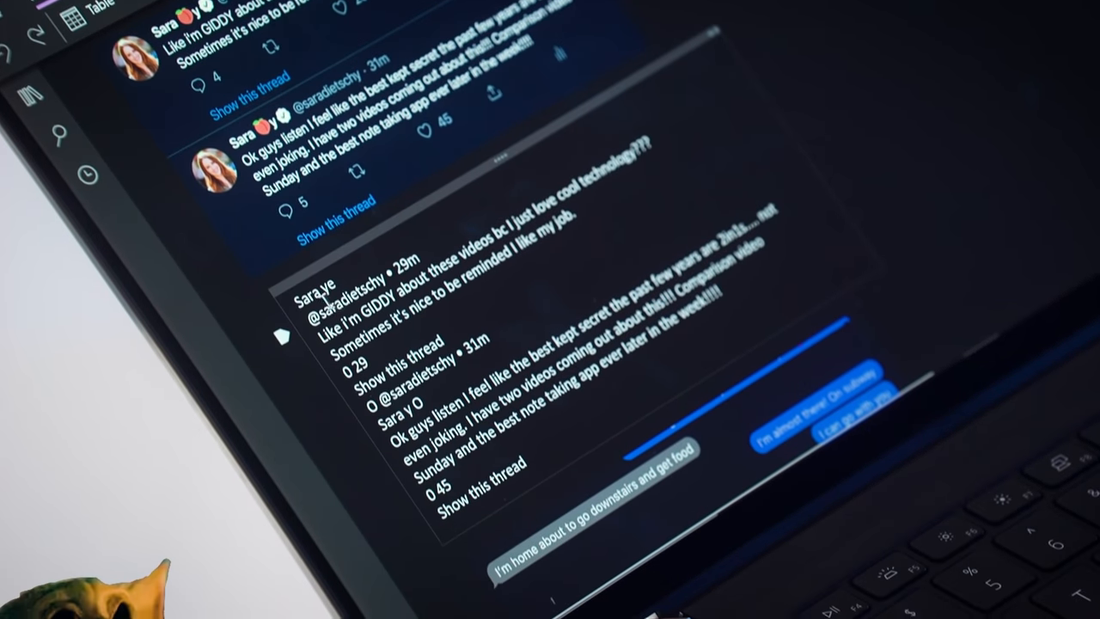
{"action": "scroll", "scroll_direction": "down", "scroll_amount": 3}
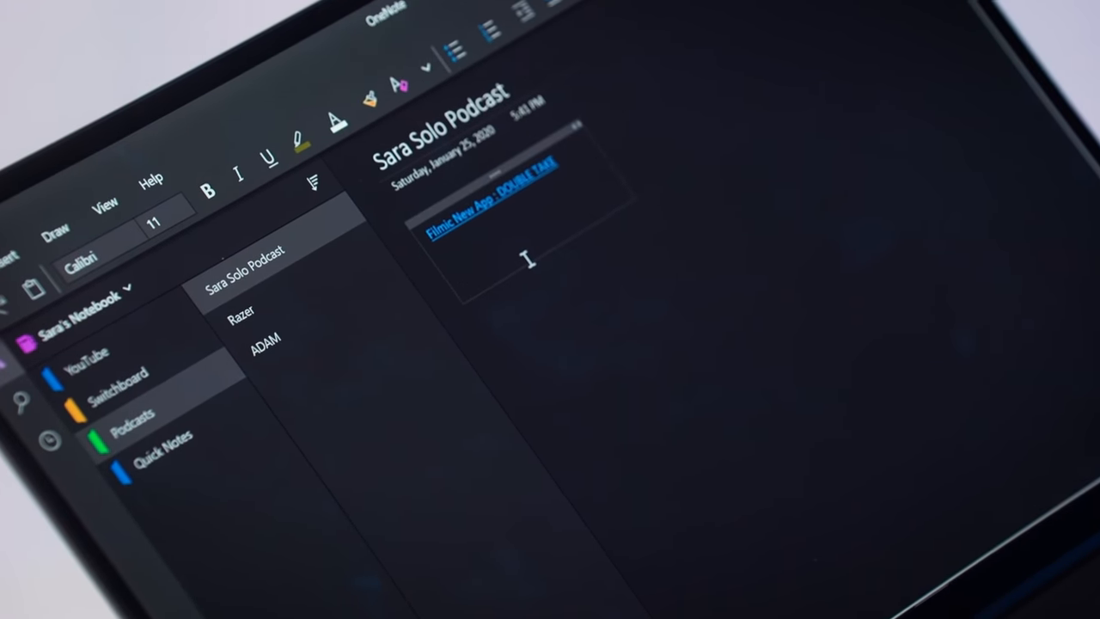
{"action": "type", "text": "Notes notes notes"}
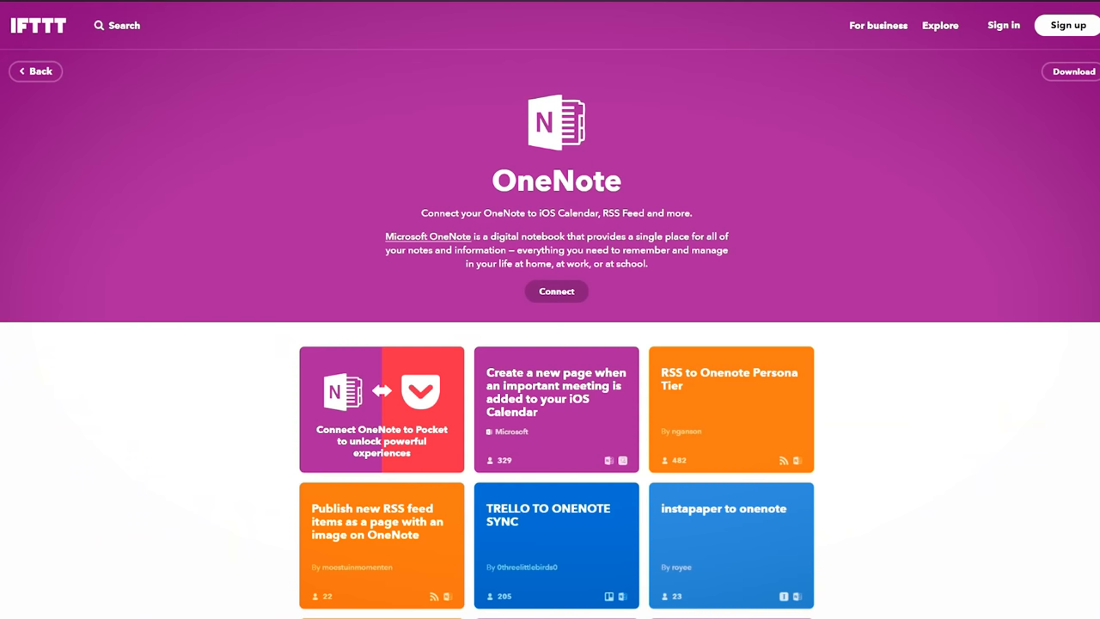
{"action": "scroll", "scroll_direction": "down", "scroll_amount": 3}
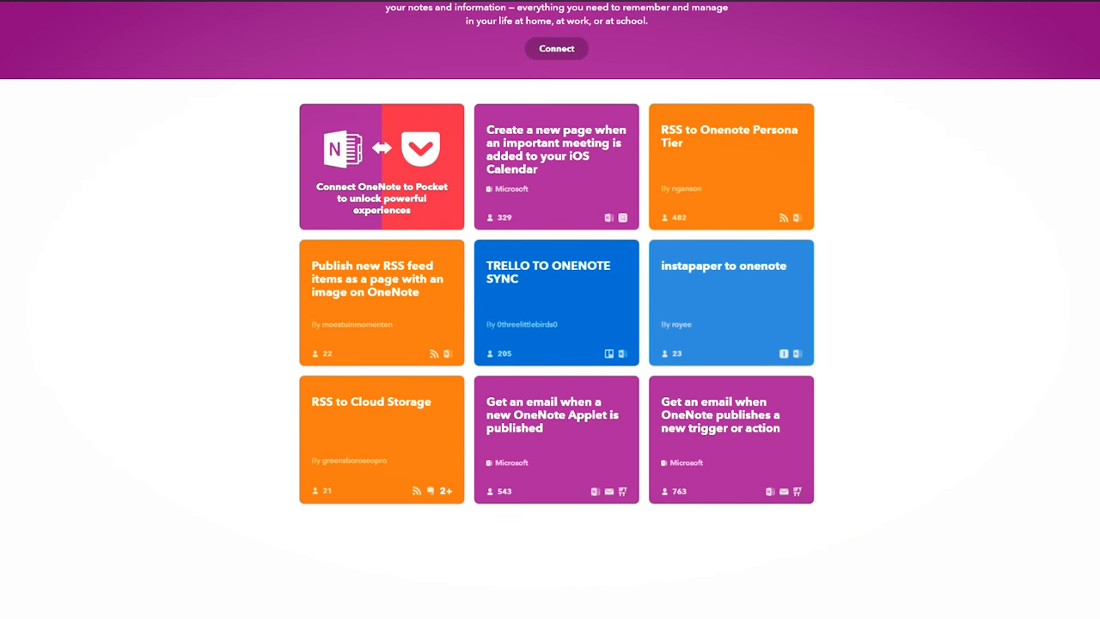